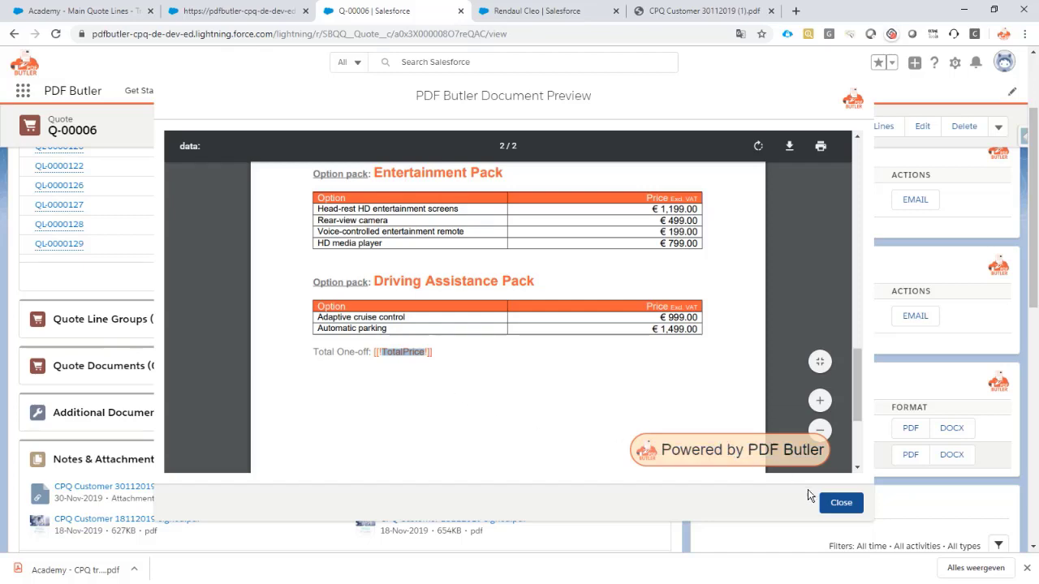
Step: Close the PDF Butler document preview and scroll back up the Q-00006 quote record
{"action": "left_click", "coordinate": [841, 504]}
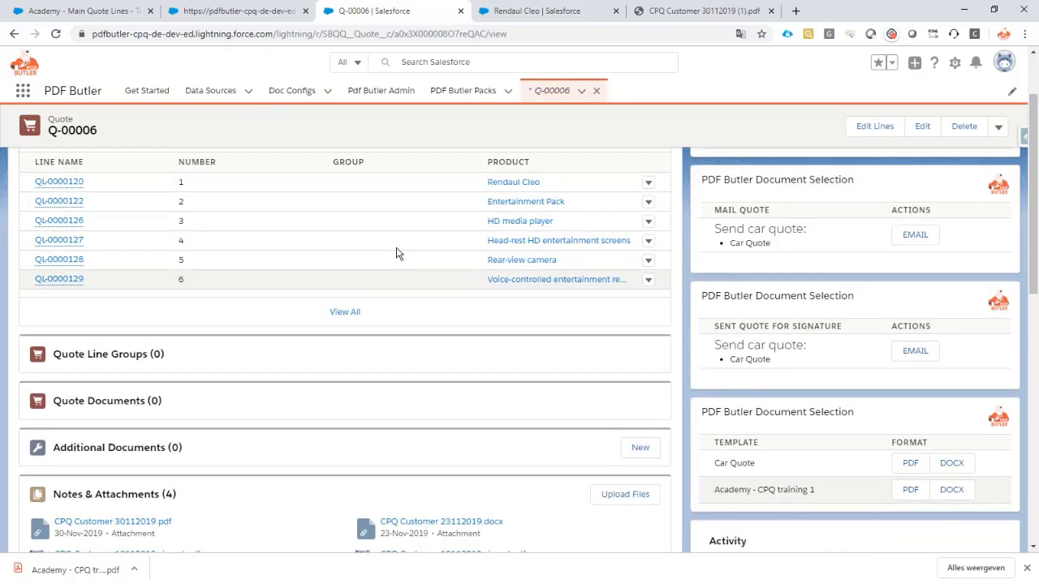
{"action": "scroll", "scroll_direction": "up", "scroll_amount": 3}
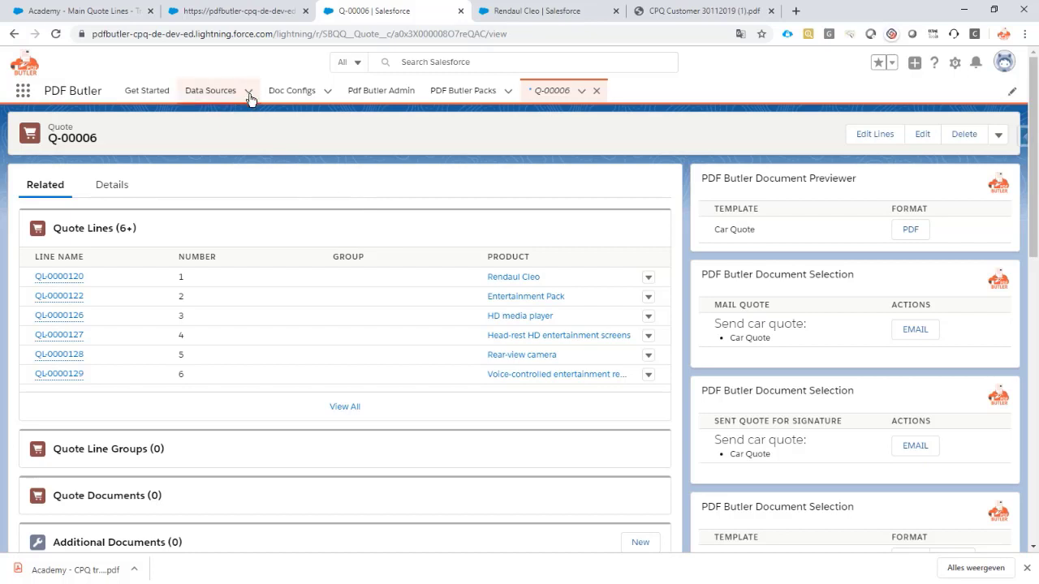
{"action": "mouse_move", "coordinate": [235, 45]}
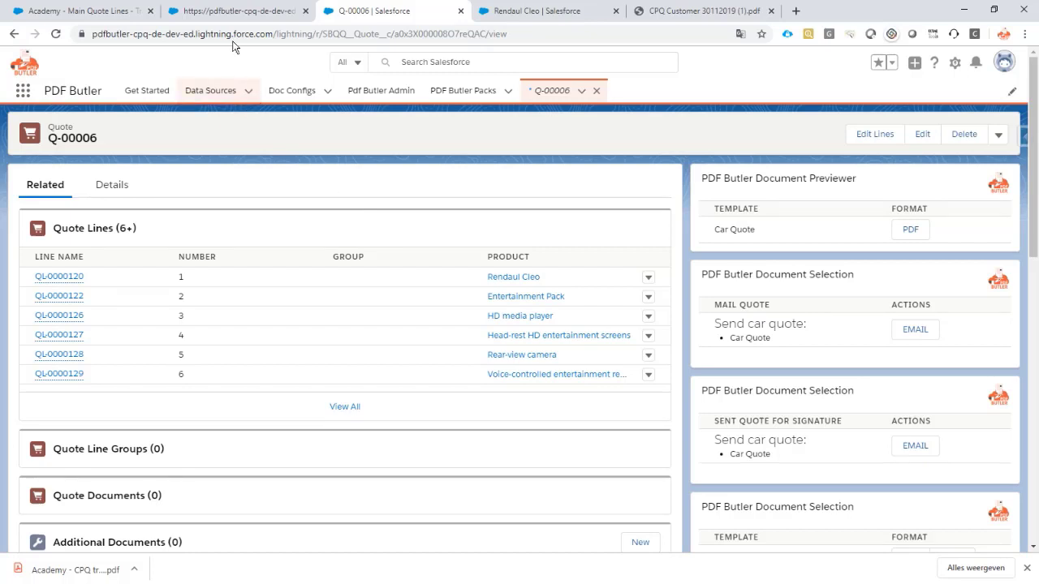
Step: Go to the SOQL Builder field chooser for the Academy - Main Quote Lines - Training 1 data source
{"action": "left_click", "coordinate": [247, 91]}
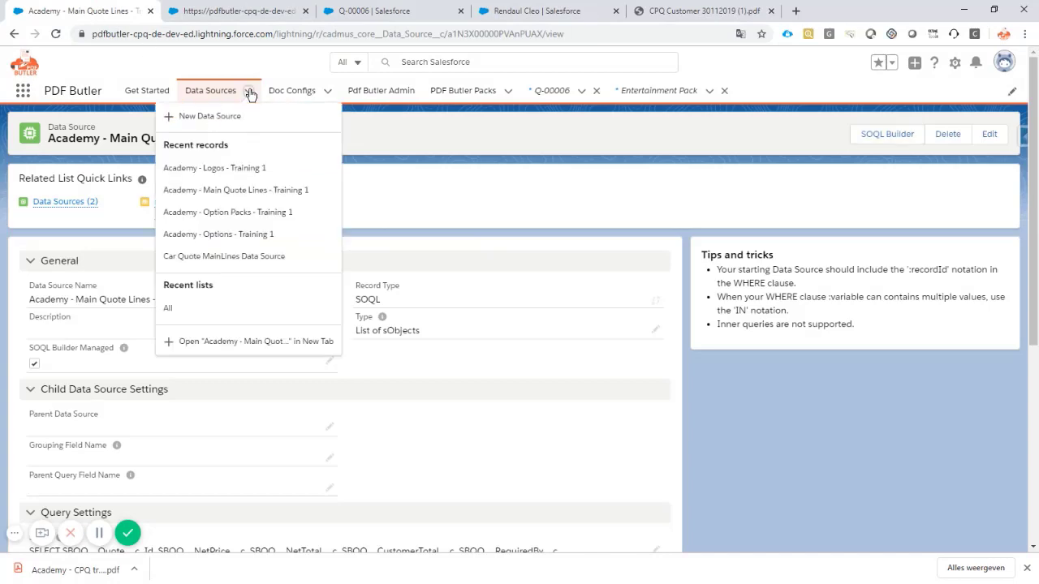
{"action": "left_click", "coordinate": [235, 188]}
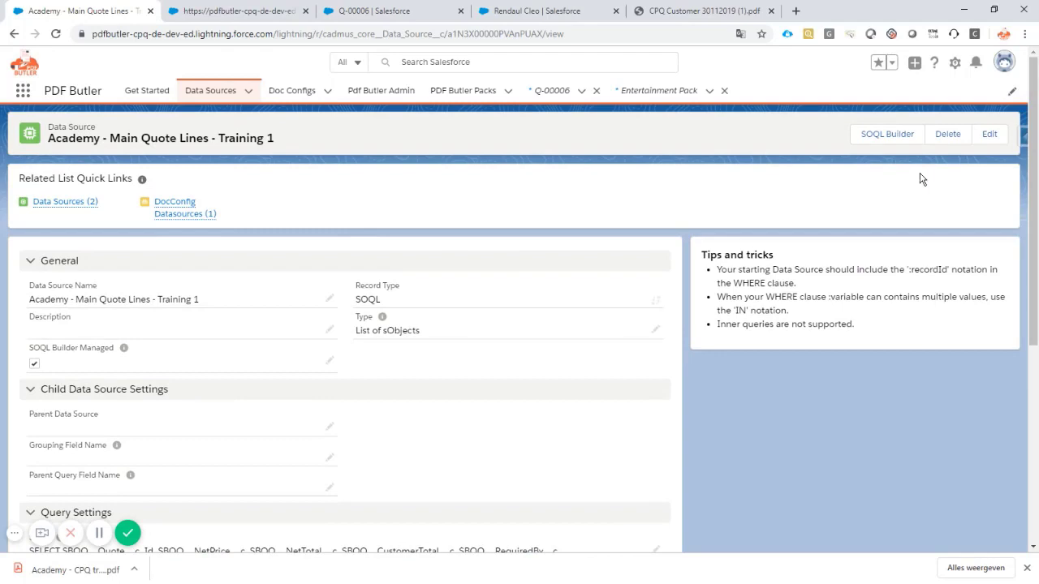
{"action": "left_click", "coordinate": [887, 133]}
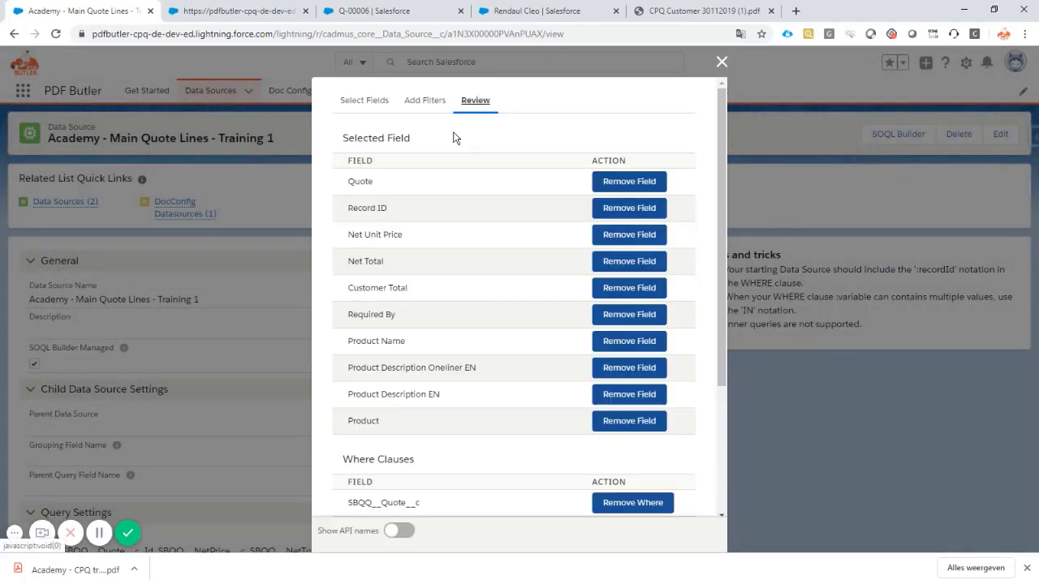
{"action": "left_click", "coordinate": [363, 101]}
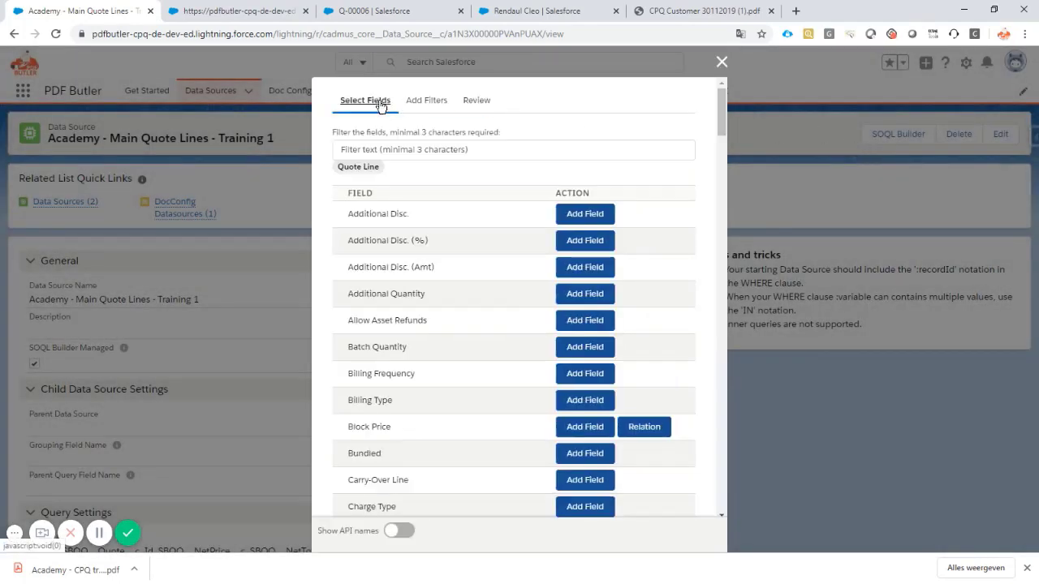
Step: Filter the quote line fields by 'quote', 'nam' and 'numb' to add the Number field
{"action": "left_click", "coordinate": [513, 149]}
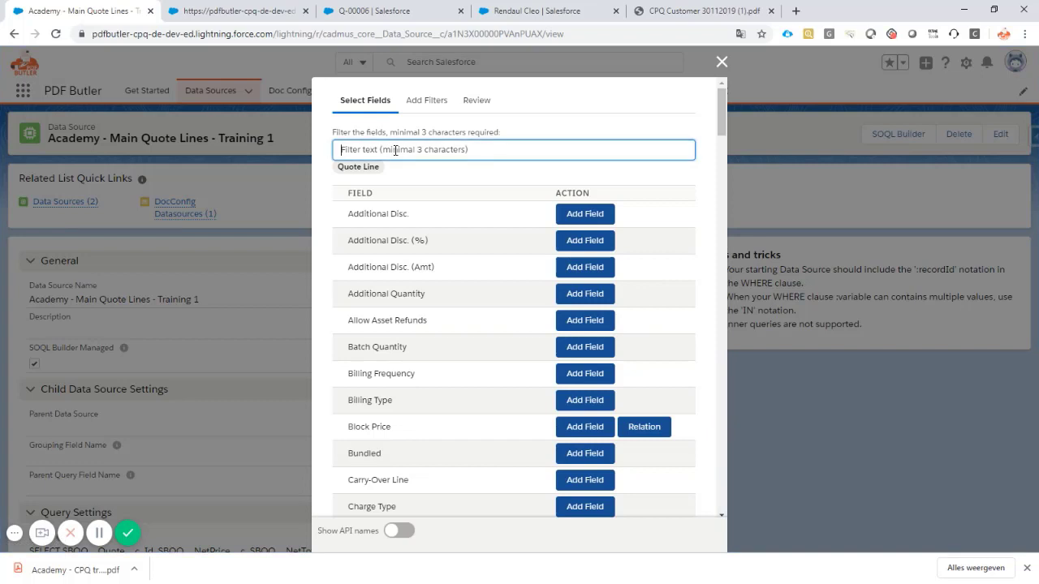
{"action": "type", "text": "quote"}
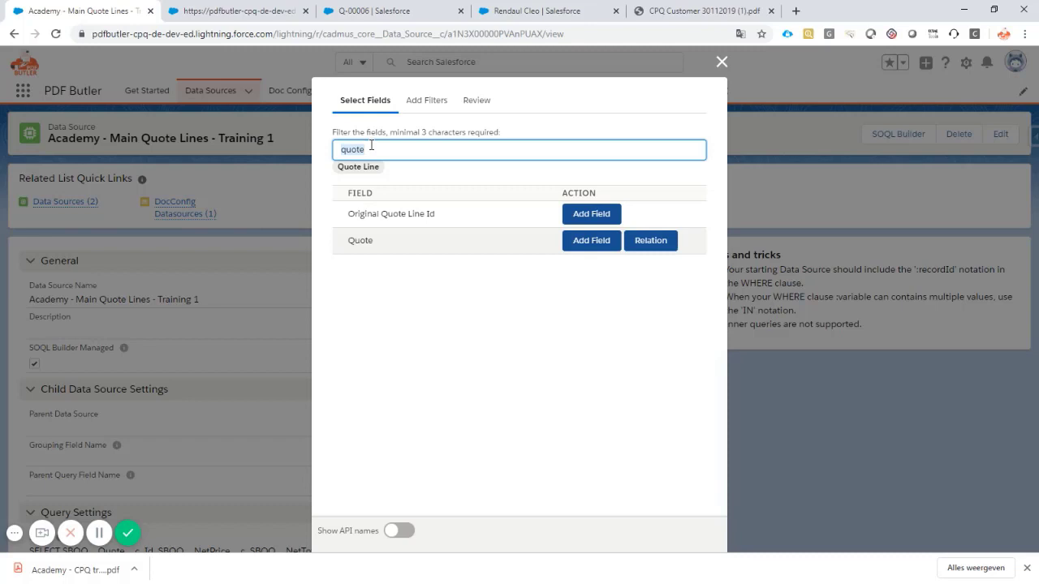
{"action": "type", "text": "nam"}
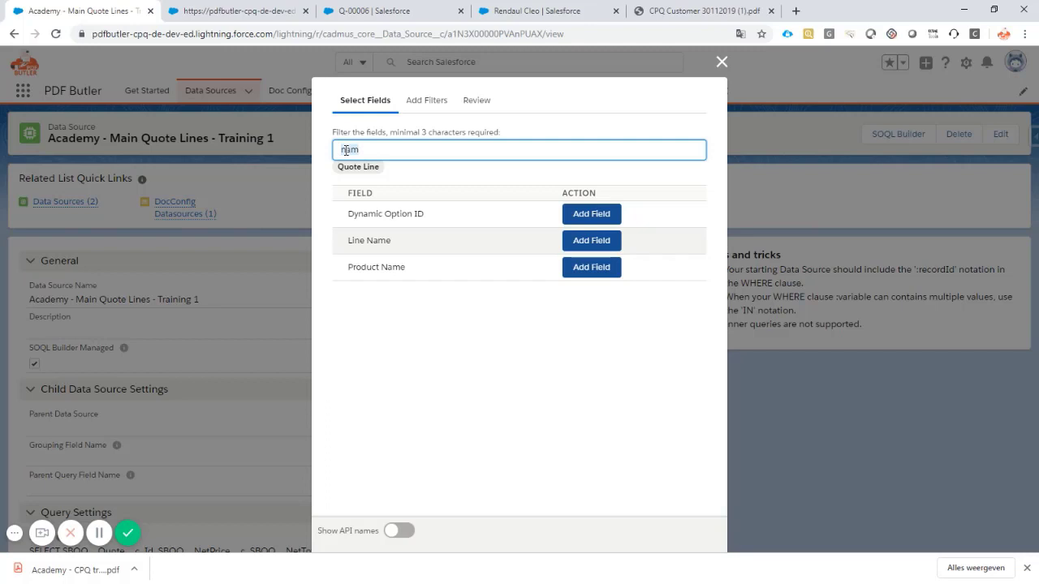
{"action": "type", "text": "numb"}
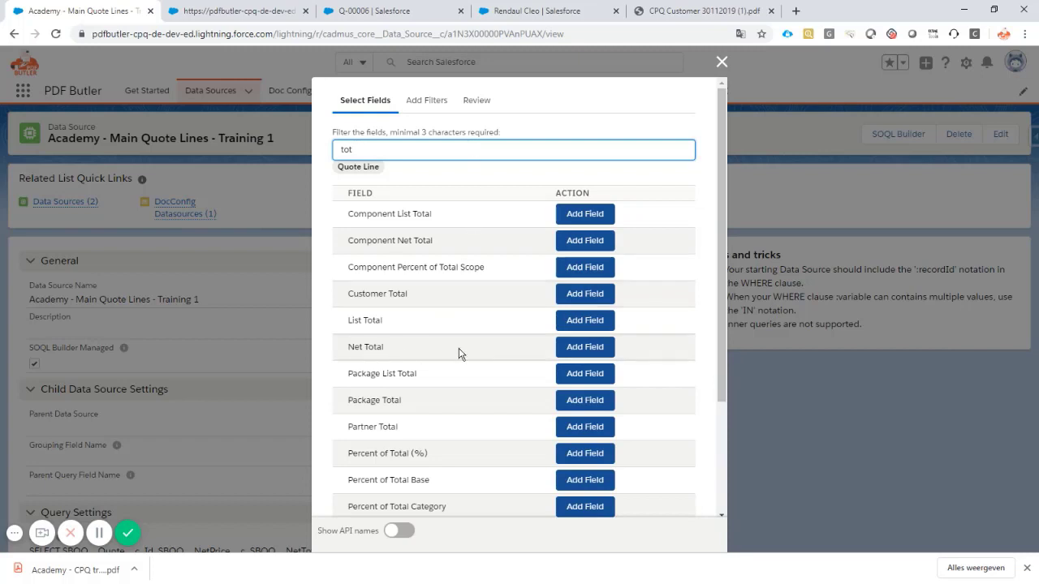
Step: Review the fields now in the query and save the updated query
{"action": "left_click", "coordinate": [476, 100]}
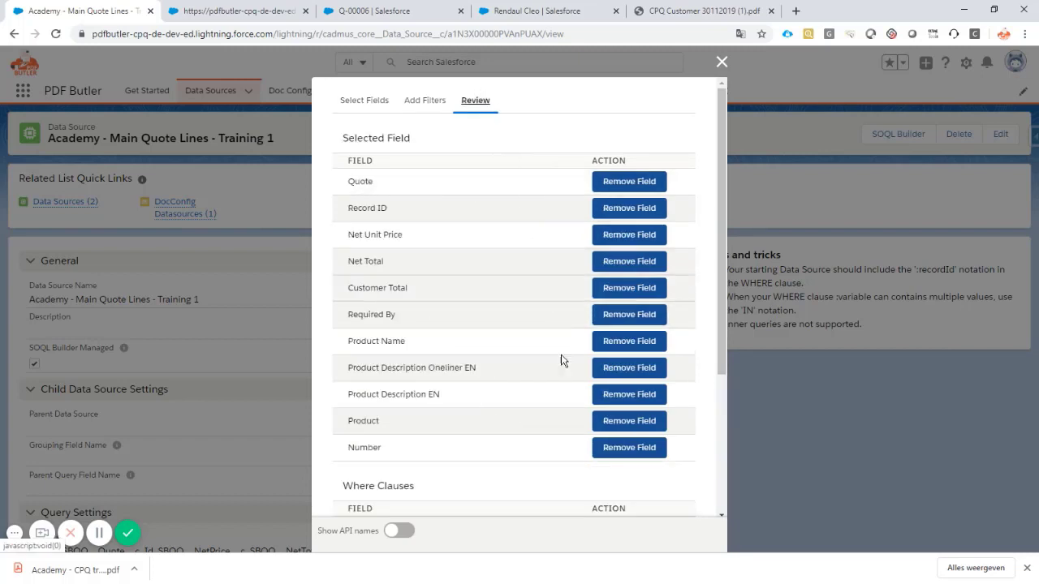
{"action": "scroll", "scroll_direction": "down", "scroll_amount": 3}
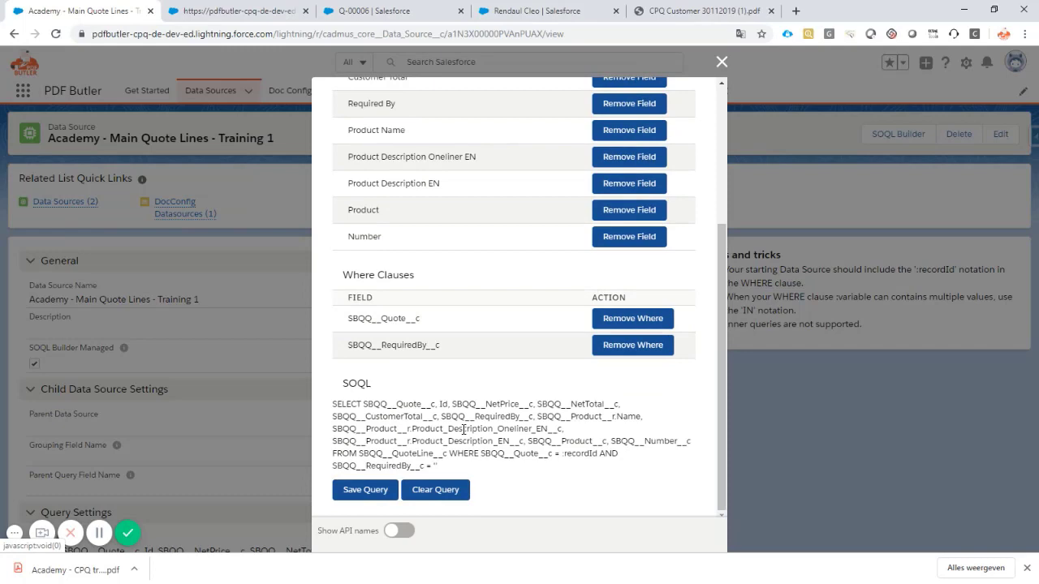
{"action": "left_click", "coordinate": [721, 61]}
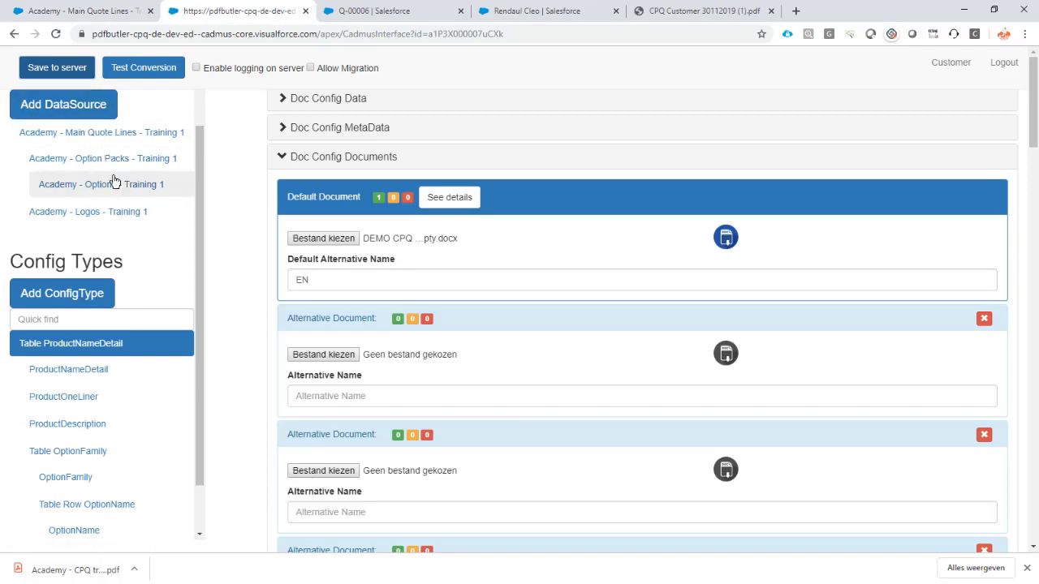
Step: Confirm the Main Quote Lines field list with SBQQ__Number__c as NUMBER
{"action": "left_click", "coordinate": [101, 133]}
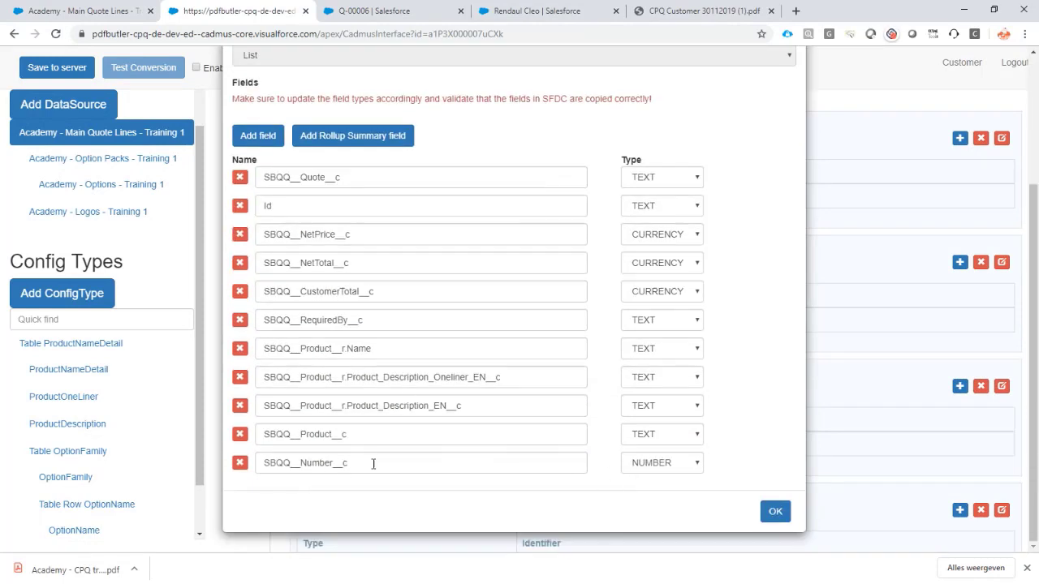
{"action": "left_click", "coordinate": [775, 512]}
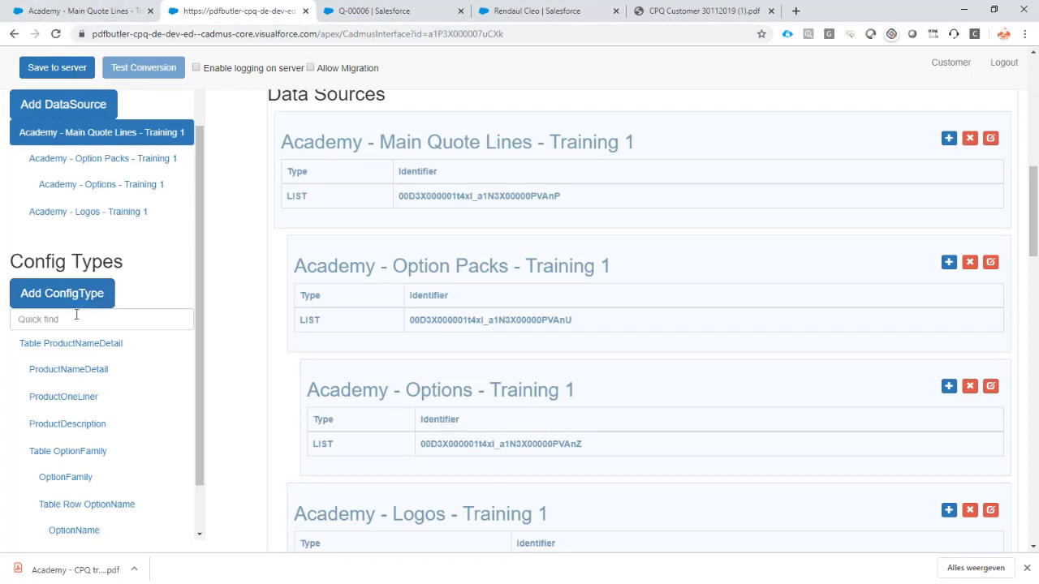
Step: Start a TotalPrice config type as a child of Table ProductNameDetail
{"action": "left_click", "coordinate": [61, 292]}
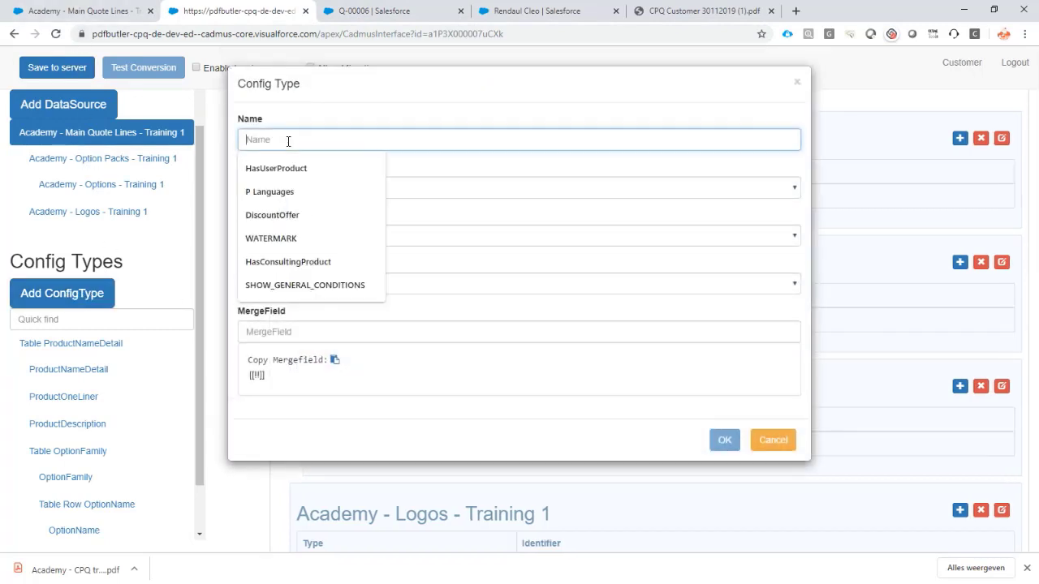
{"action": "type", "text": "TotalPrice"}
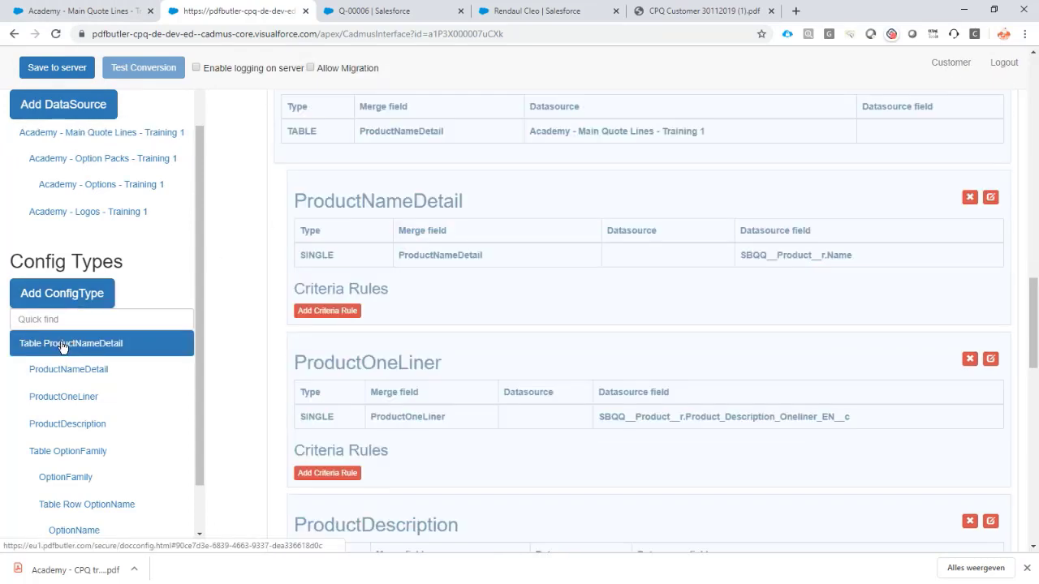
{"action": "scroll", "scroll_direction": "up", "scroll_amount": 3}
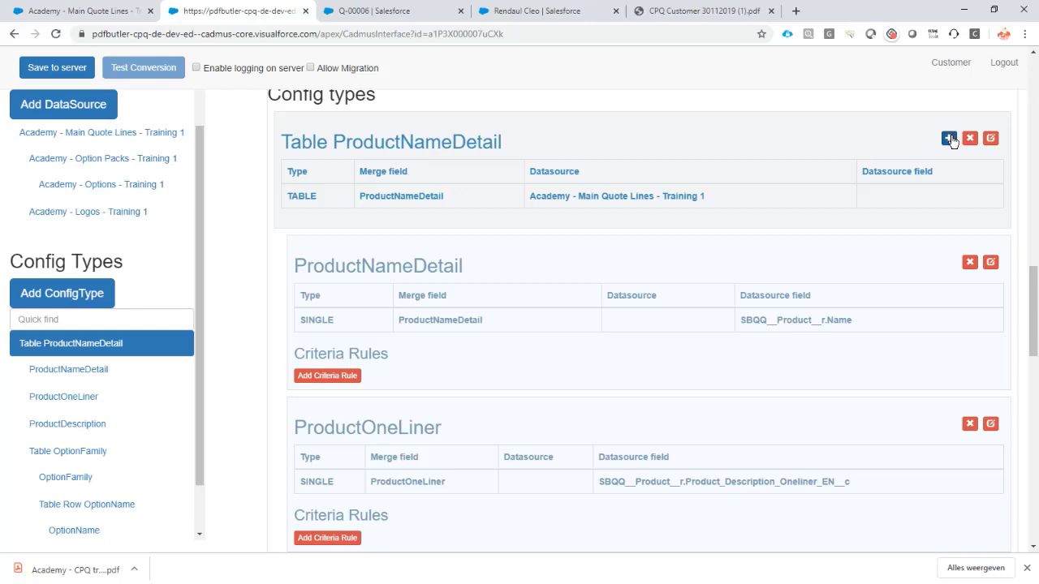
{"action": "left_click", "coordinate": [948, 137]}
{"action": "type", "text": "TotalPrice"}
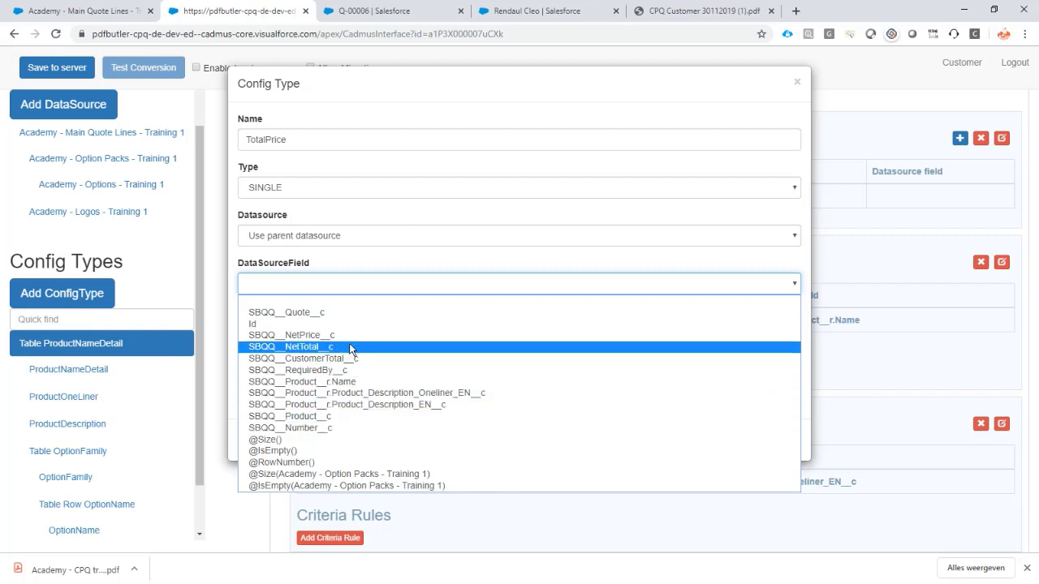
Step: Set its source field to SBQQ__NetTotal__c with merge field TotalPrice and confirm
{"action": "left_click", "coordinate": [290, 348]}
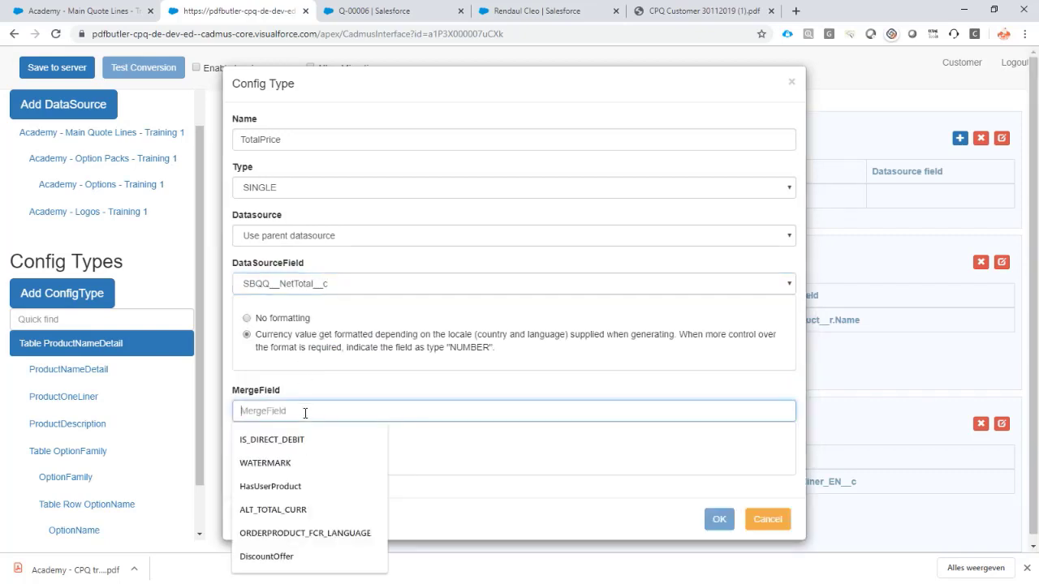
{"action": "type", "text": "TotalPrice"}
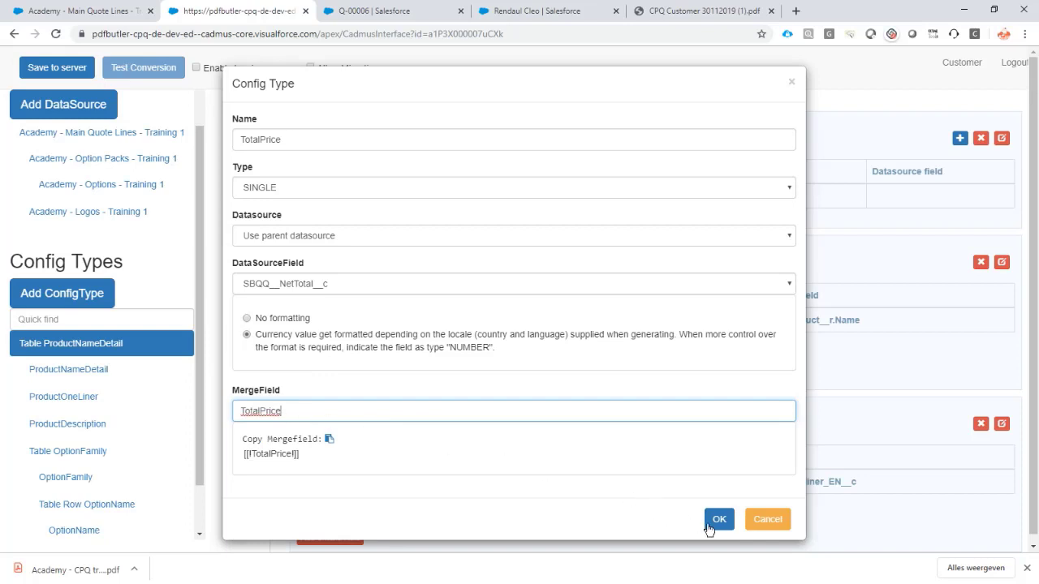
{"action": "left_click", "coordinate": [719, 519]}
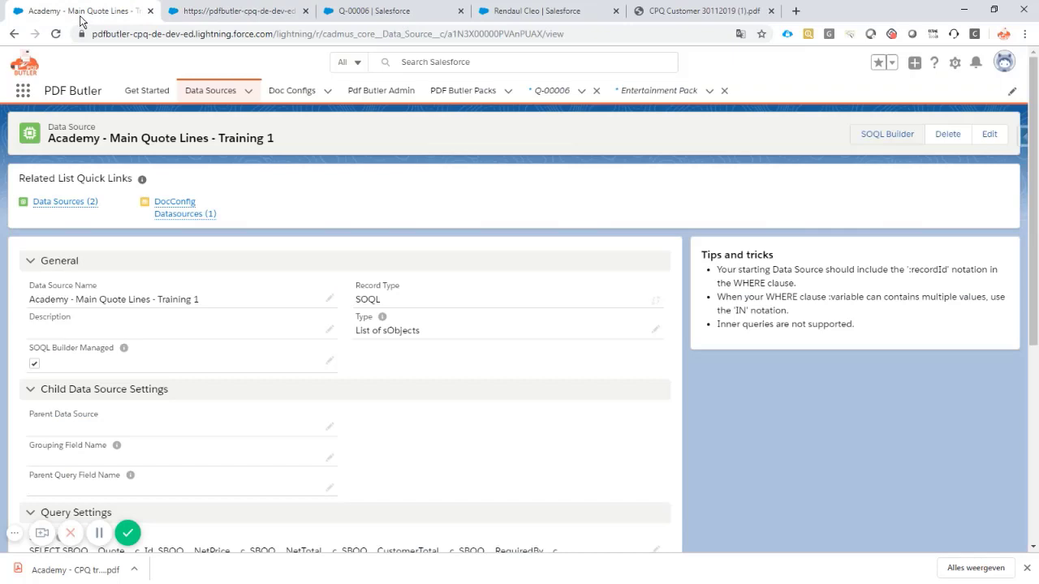
Step: Choose Academy - CPQ training 1 from the recent Doc Configs list
{"action": "left_click", "coordinate": [326, 91]}
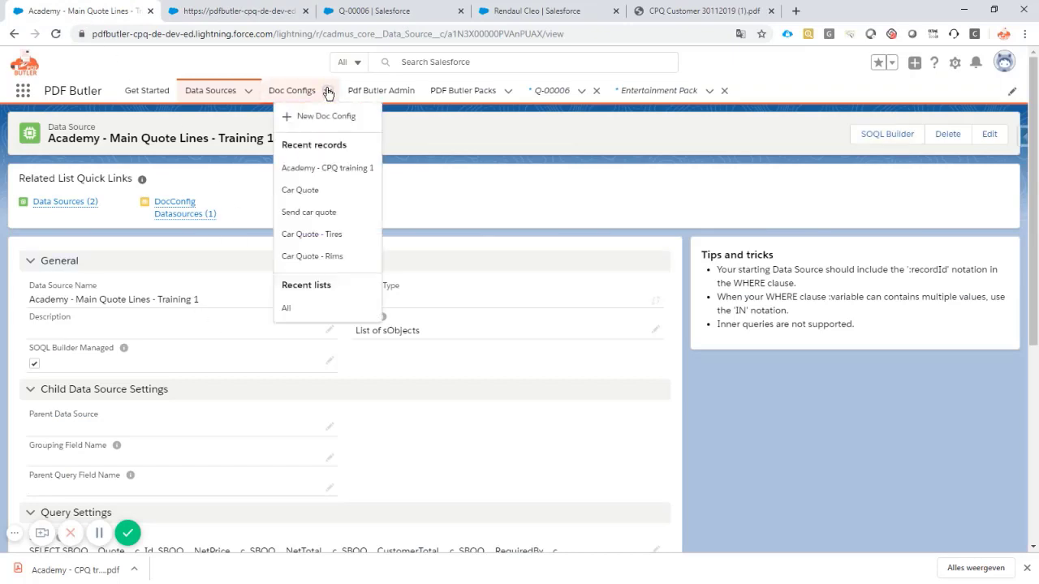
{"action": "left_click", "coordinate": [328, 167]}
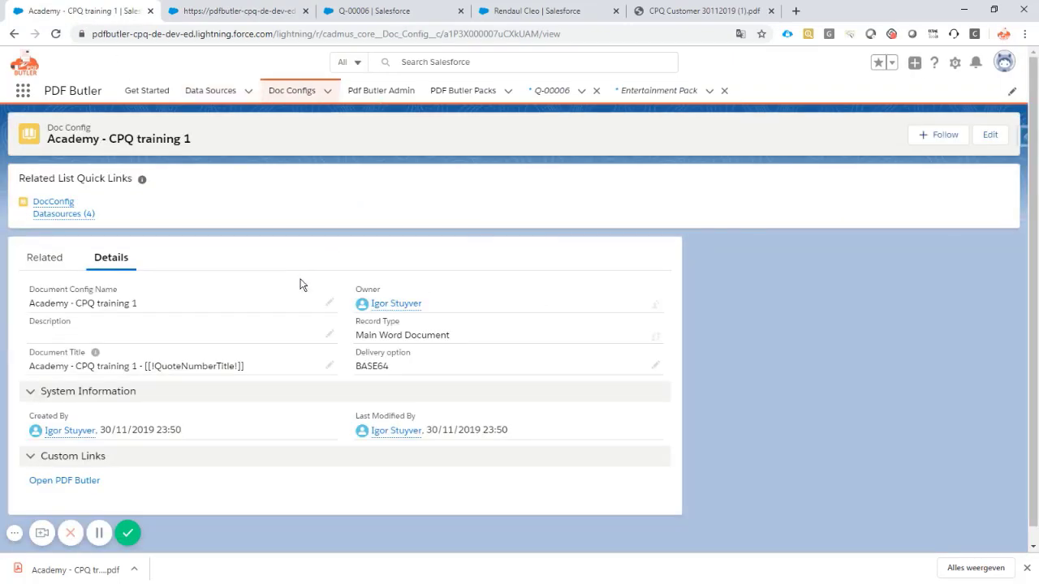
{"action": "scroll", "scroll_direction": "up", "scroll_amount": 3}
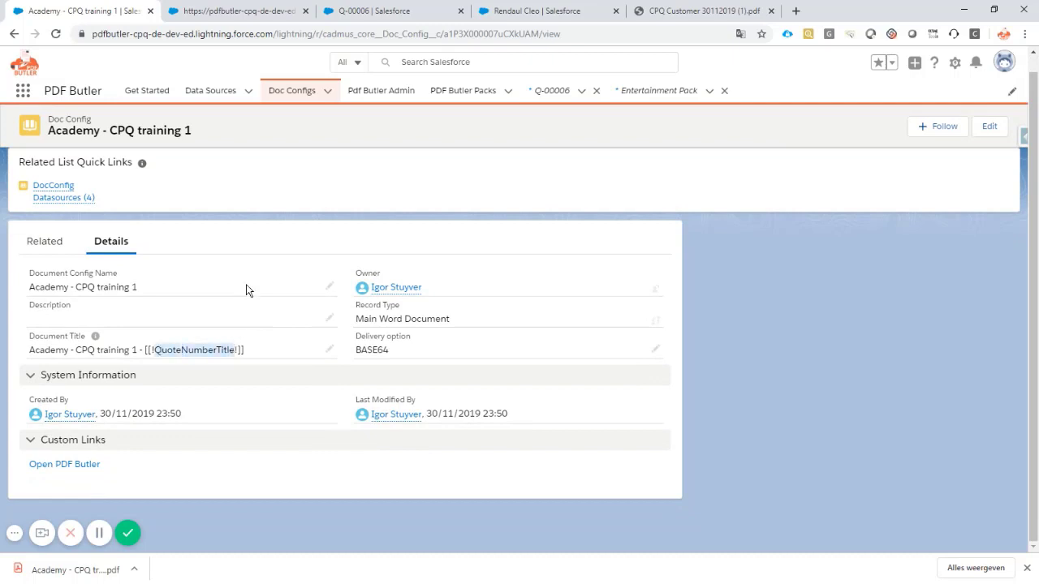
{"action": "mouse_move", "coordinate": [237, 10]}
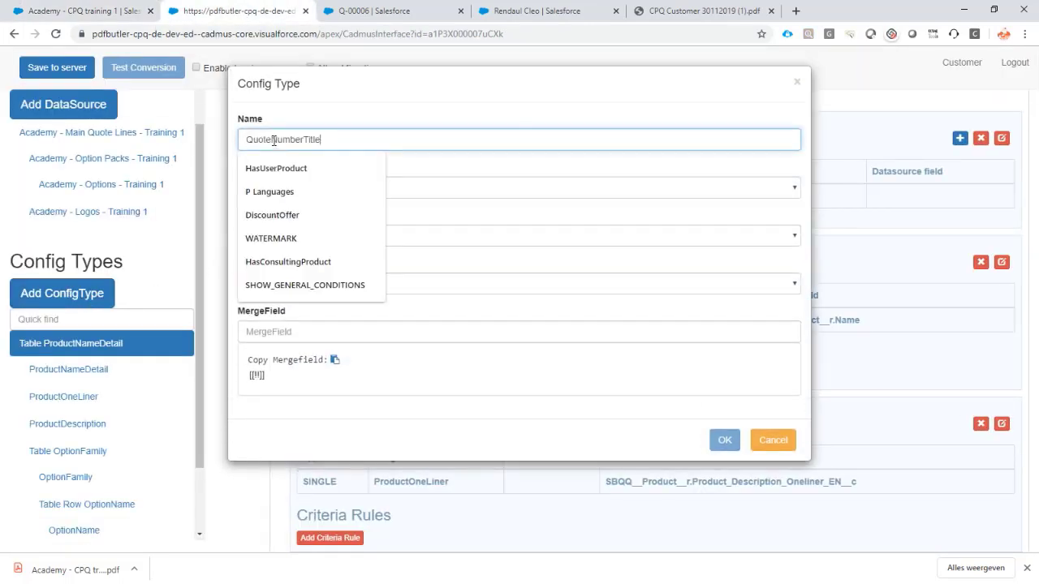
Step: Make QuoteNumberTitle a TITLE using $Today from Cadmus constants in SHORT date format, and confirm
{"action": "left_click", "coordinate": [520, 187]}
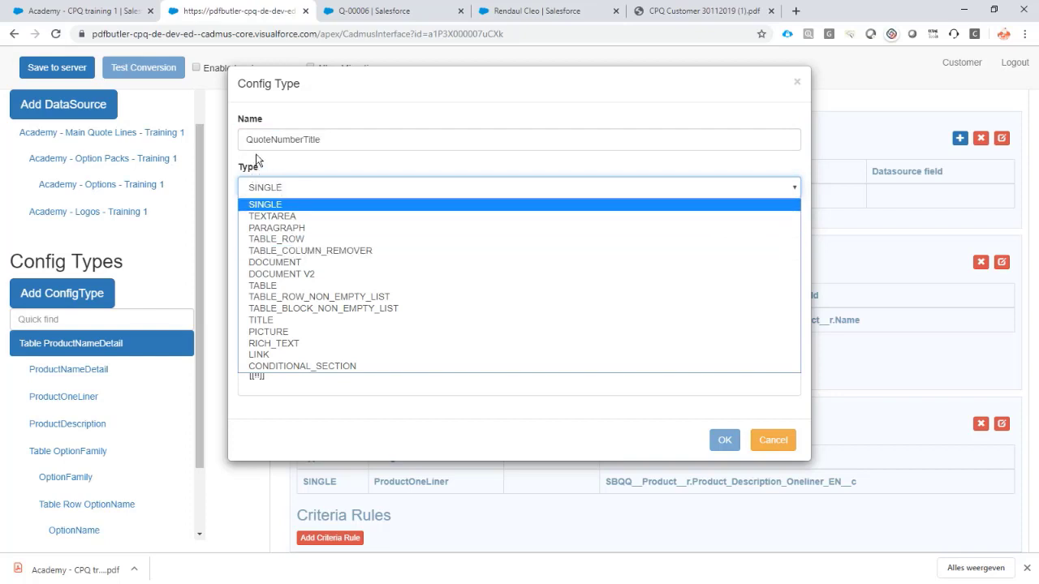
{"action": "left_click", "coordinate": [260, 320]}
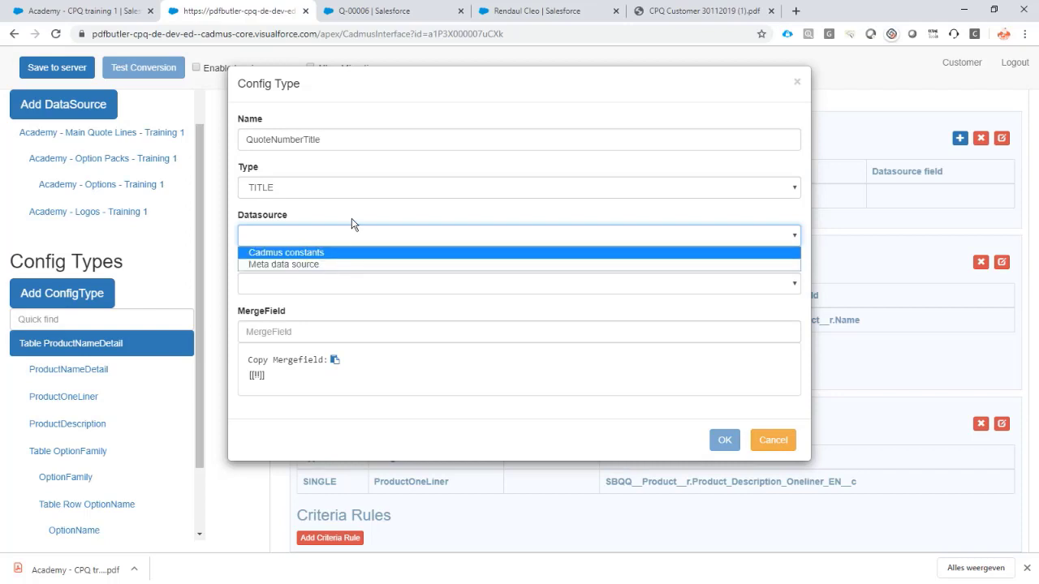
{"action": "mouse_move", "coordinate": [327, 237]}
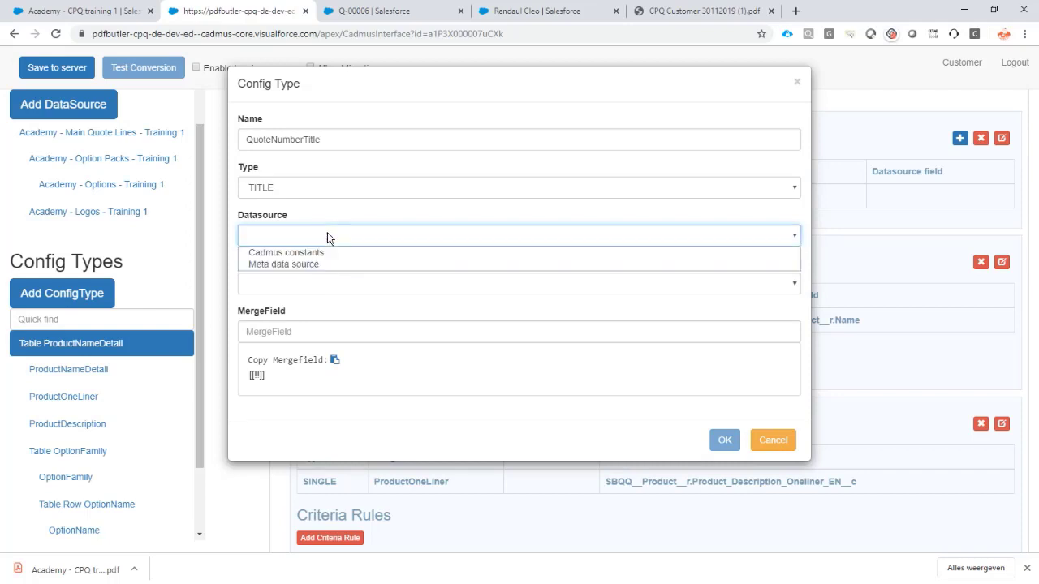
{"action": "left_click", "coordinate": [286, 254]}
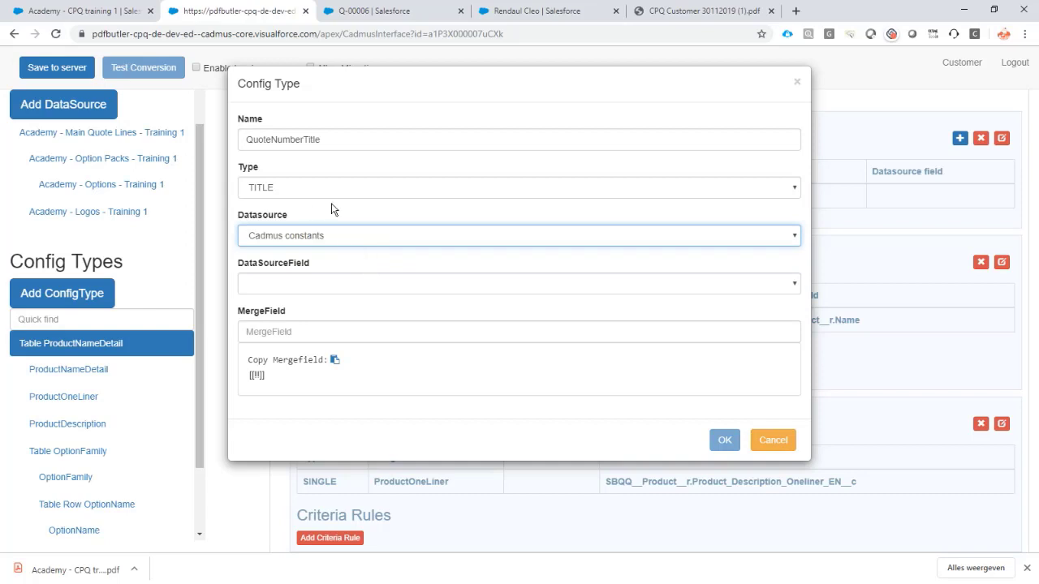
{"action": "mouse_move", "coordinate": [282, 285]}
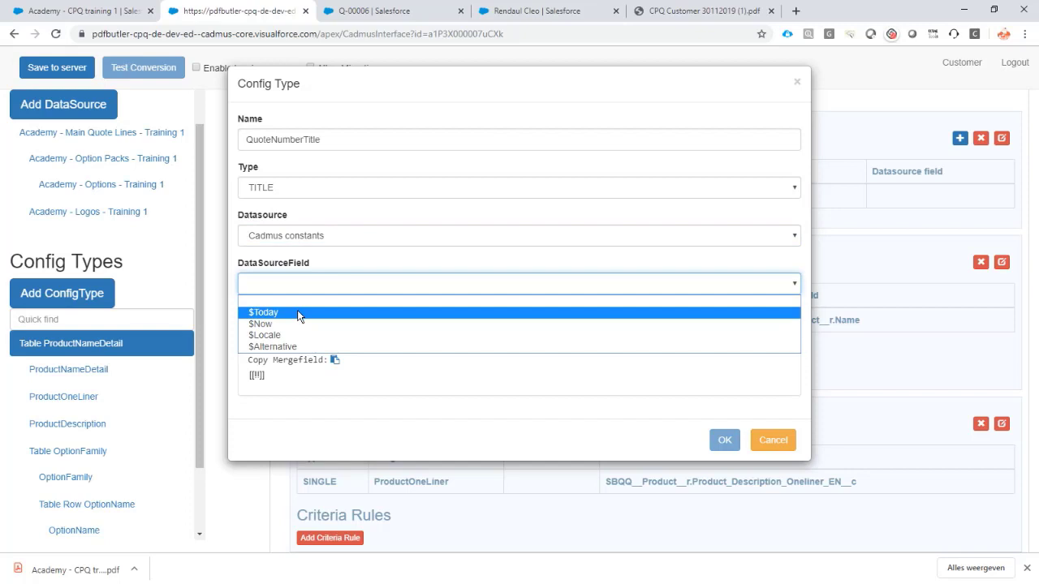
{"action": "left_click", "coordinate": [263, 312]}
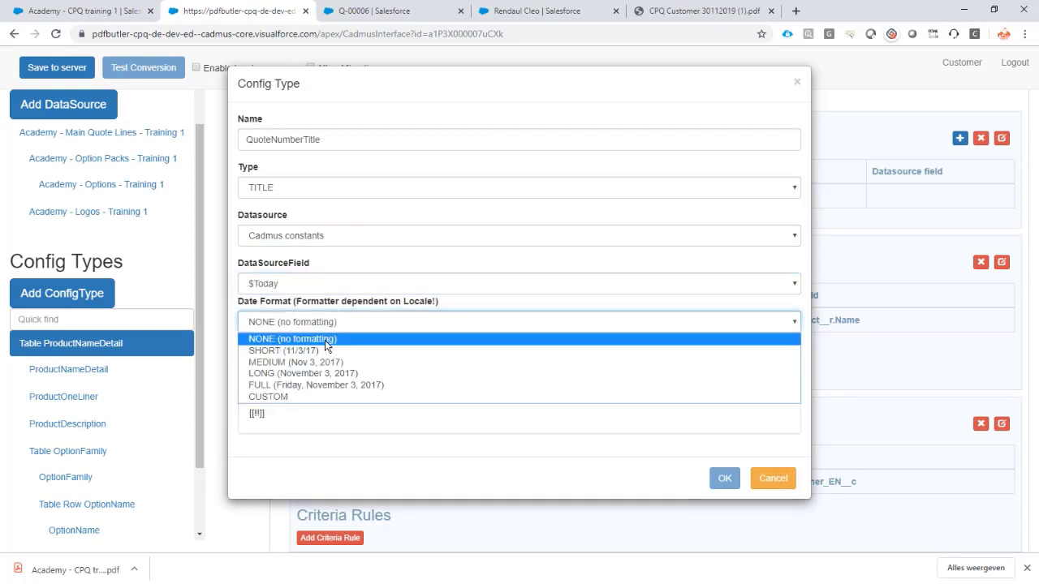
{"action": "left_click", "coordinate": [279, 350]}
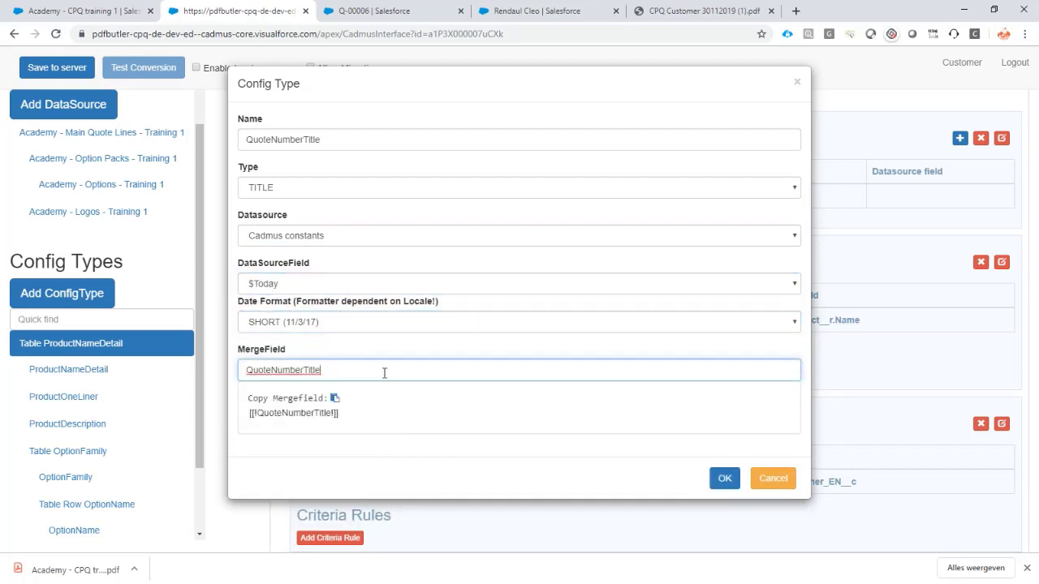
{"action": "left_click", "coordinate": [723, 477]}
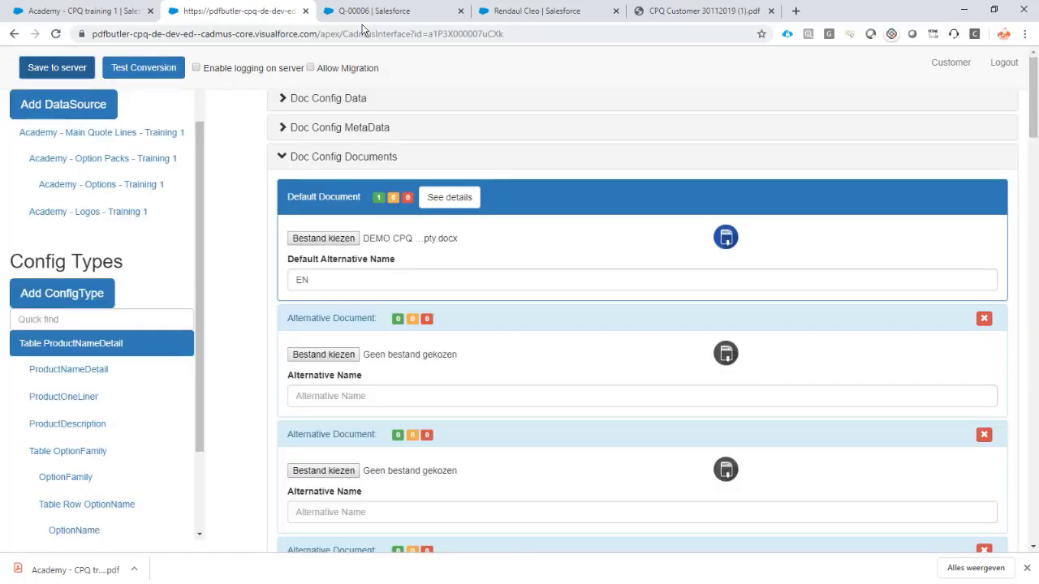
Step: On quote Q-00006, generate the PDF from the Academy - CPQ training 1 template
{"action": "left_click", "coordinate": [393, 10]}
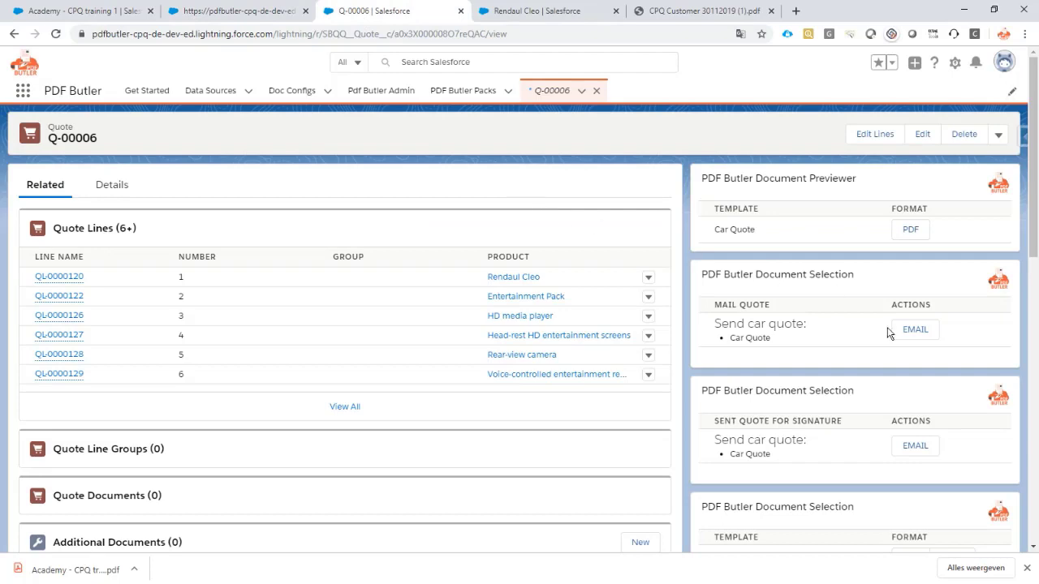
{"action": "scroll", "scroll_direction": "down", "scroll_amount": 3}
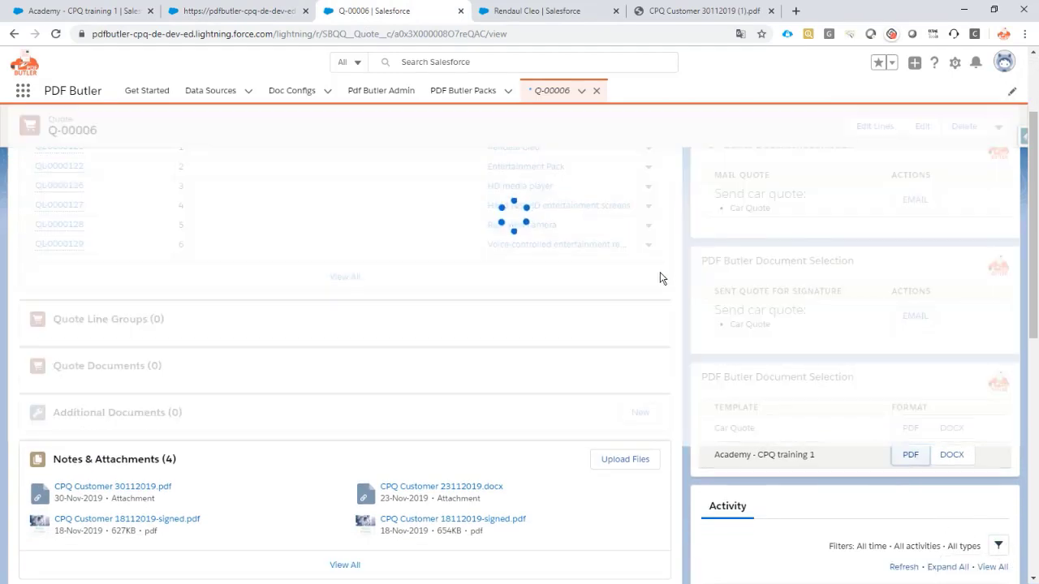
{"action": "left_click", "coordinate": [909, 455]}
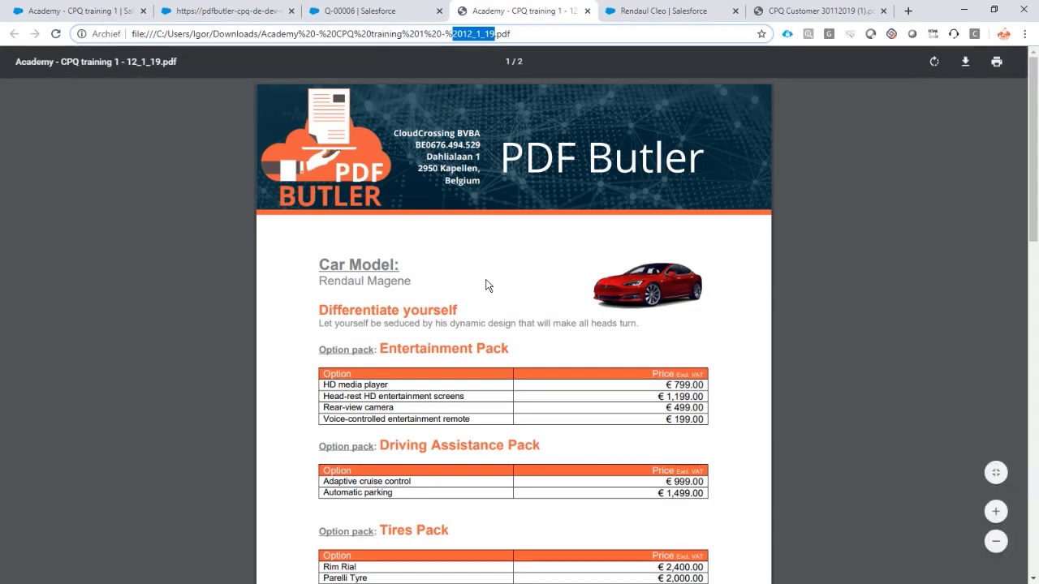
{"action": "scroll", "scroll_direction": "down", "scroll_amount": 3}
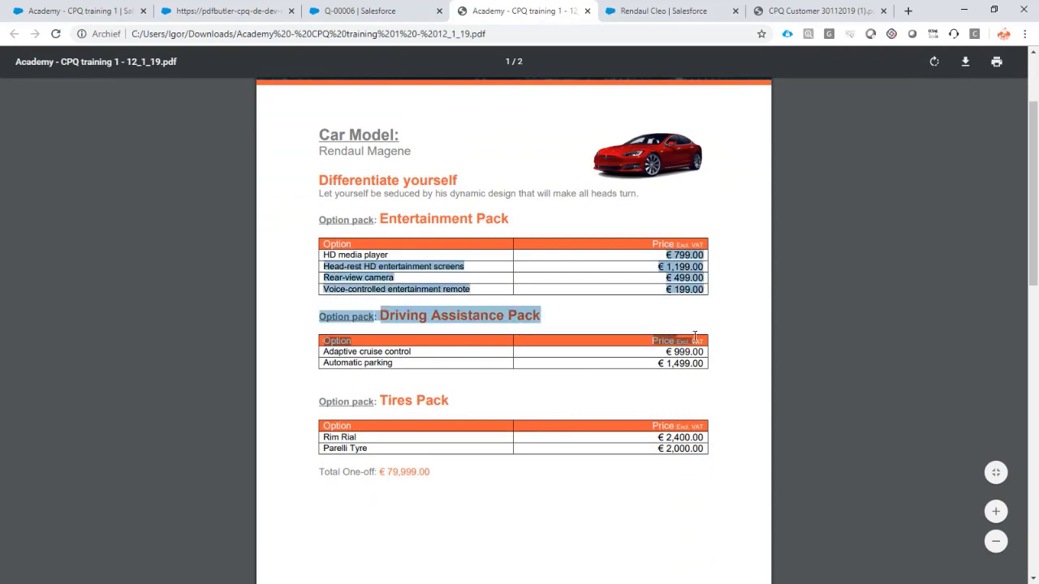
{"action": "scroll", "scroll_direction": "up", "scroll_amount": 3}
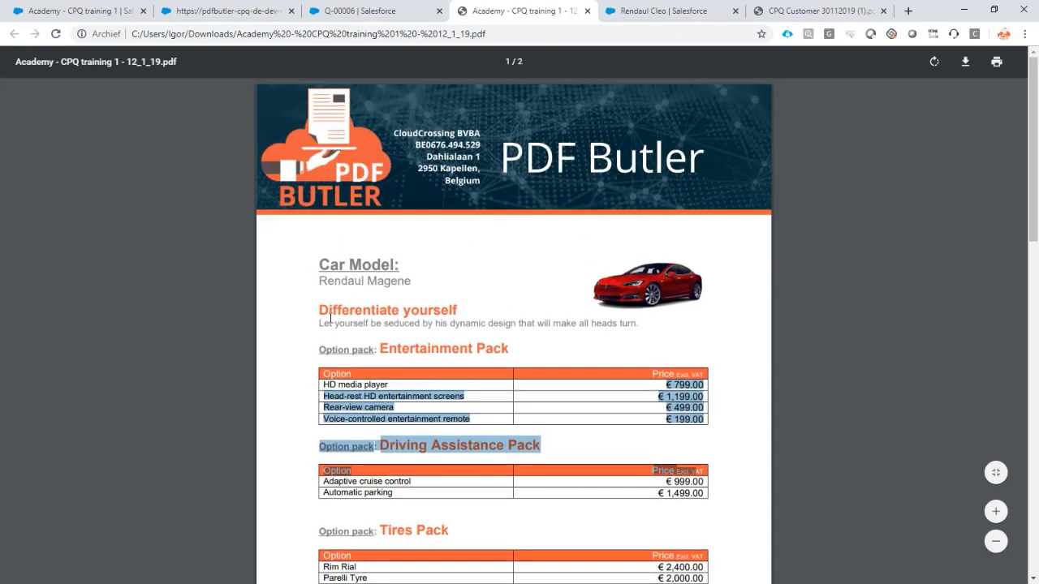
{"action": "scroll", "scroll_direction": "down", "scroll_amount": 3}
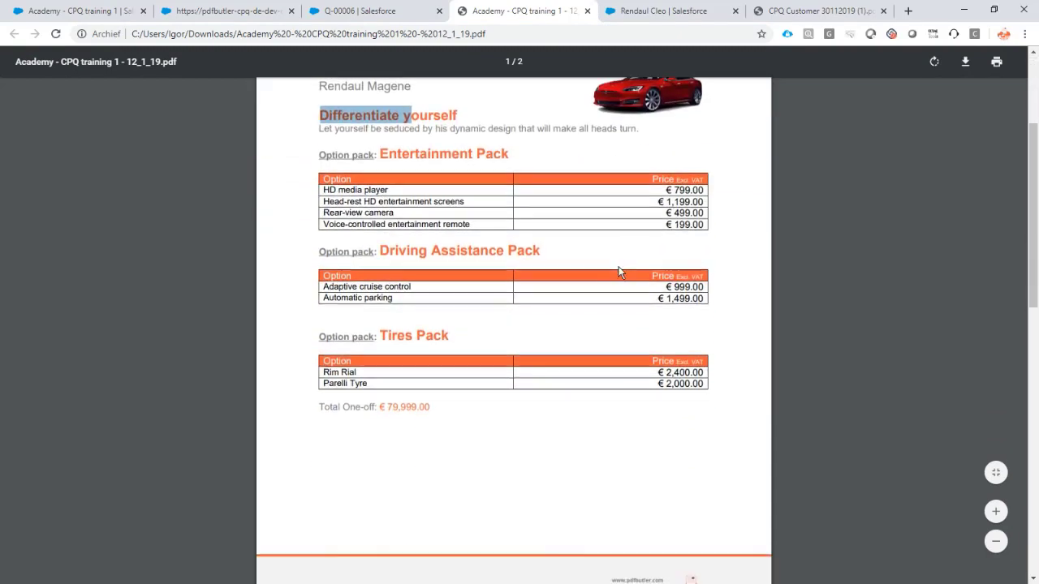
{"action": "scroll", "scroll_direction": "down", "scroll_amount": 3}
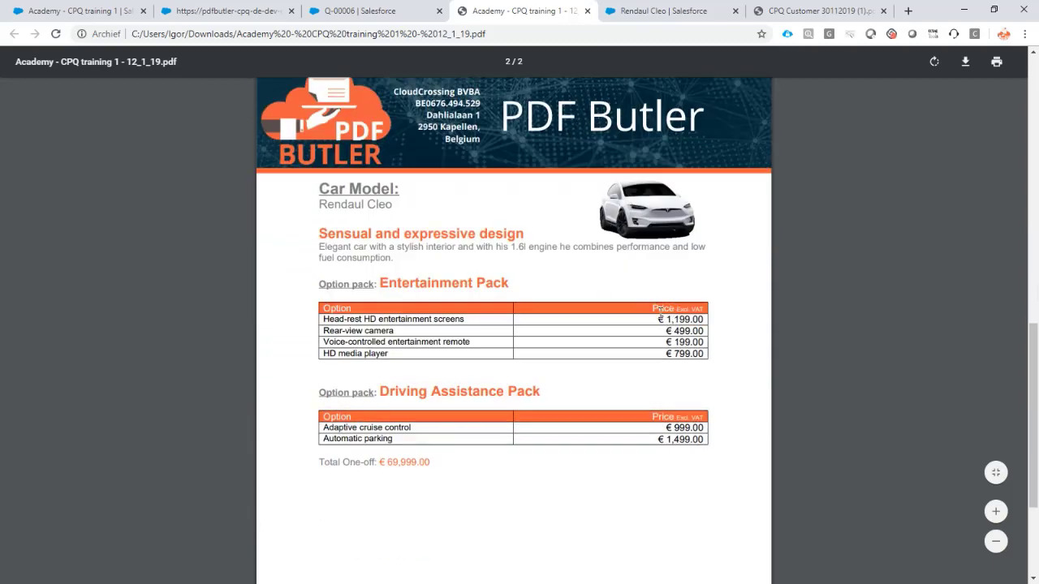
{"action": "scroll", "scroll_direction": "up", "scroll_amount": 3}
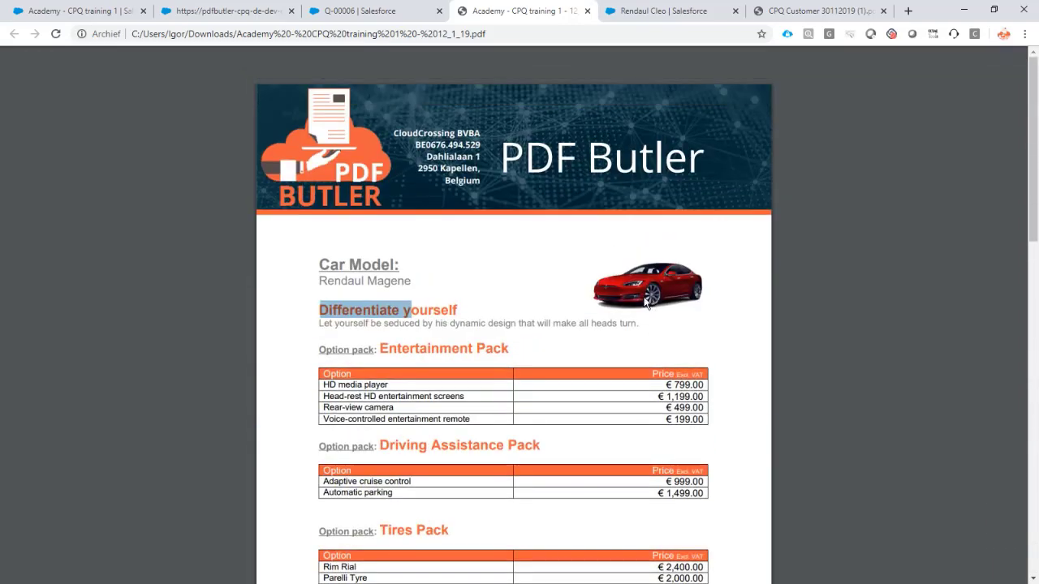
{"action": "mouse_move", "coordinate": [503, 244]}
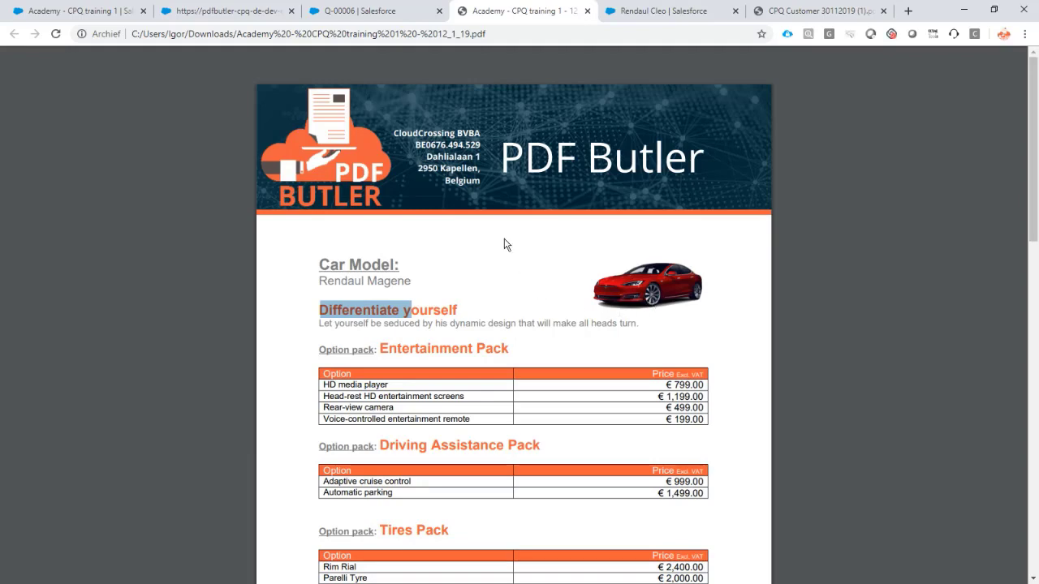
{"action": "left_click", "coordinate": [375, 10]}
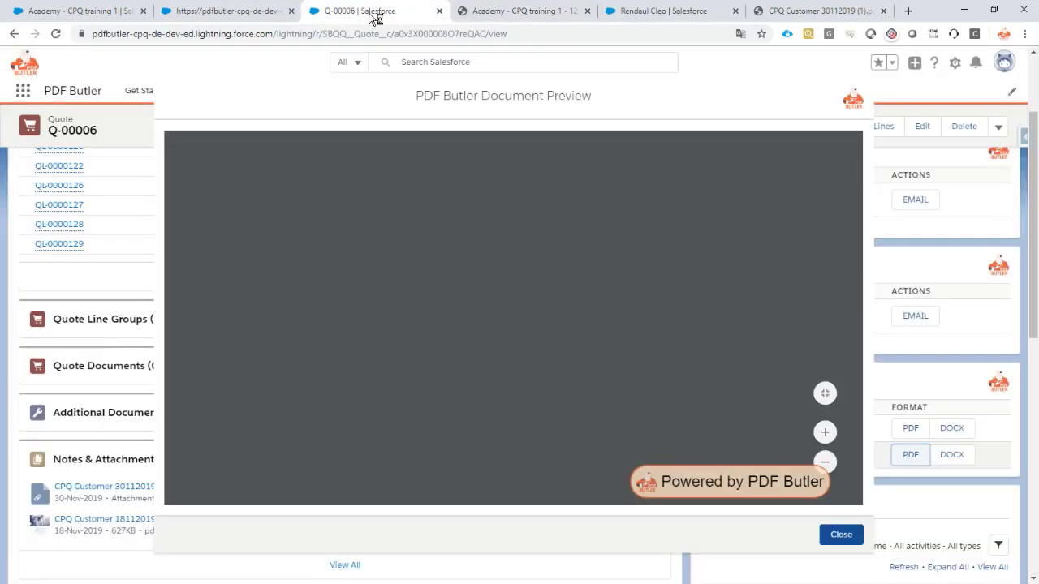
Step: Close the document preview, then switch back to the generated Academy - CPQ training 1 PDF
{"action": "left_click", "coordinate": [841, 534]}
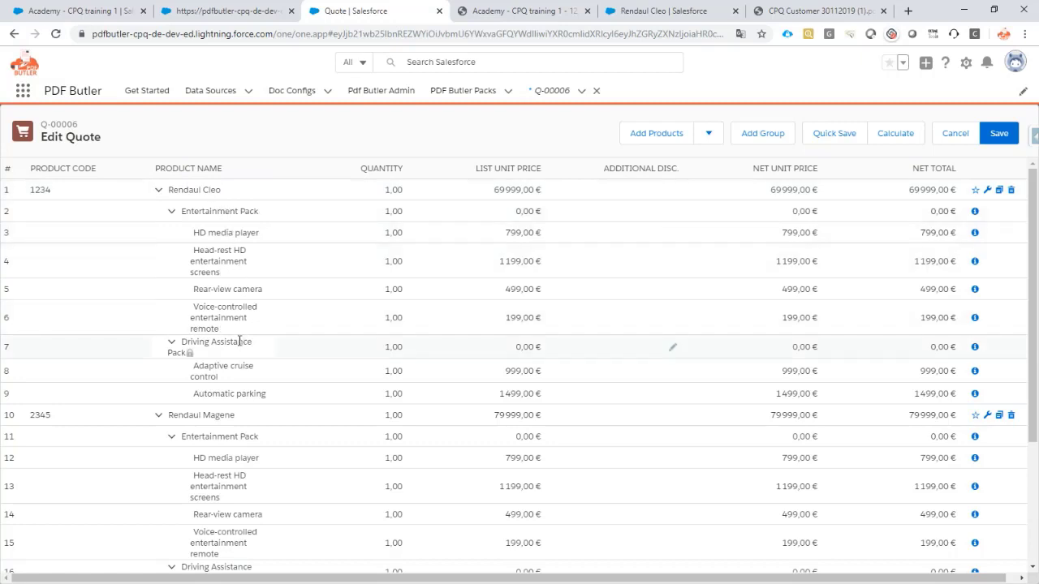
{"action": "mouse_move", "coordinate": [240, 336]}
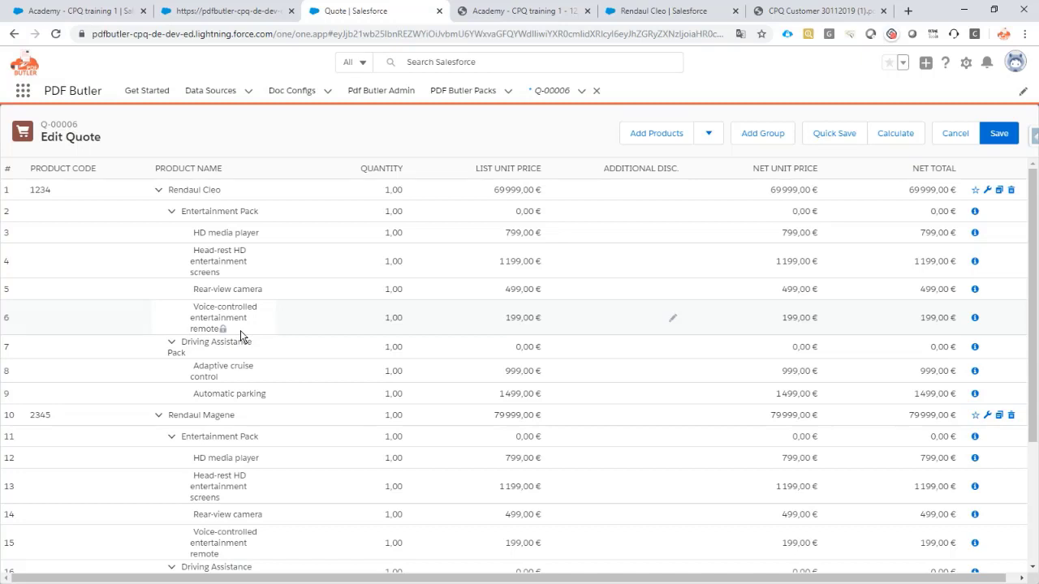
{"action": "mouse_move", "coordinate": [523, 10]}
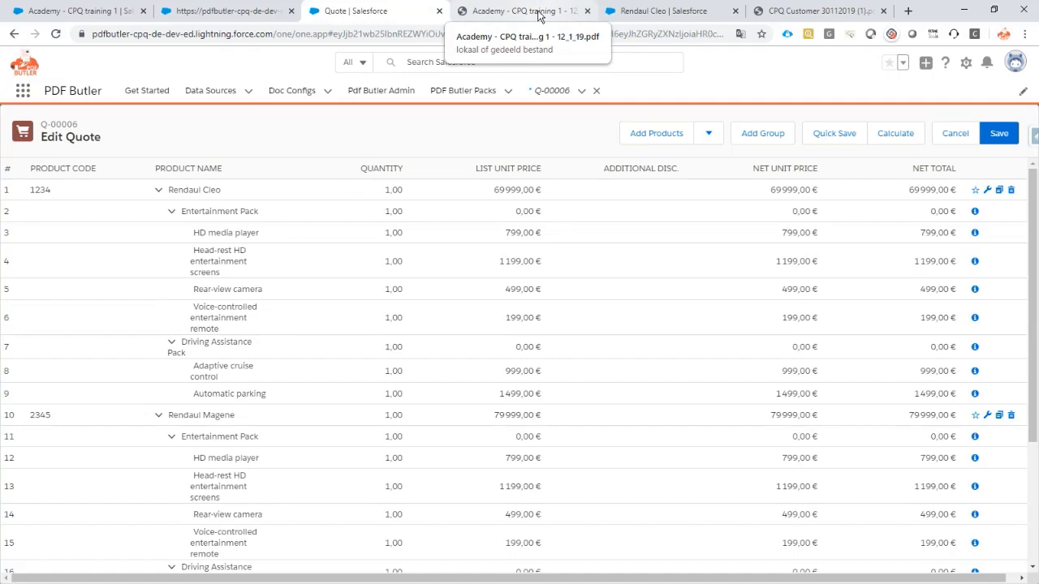
{"action": "left_click", "coordinate": [523, 10]}
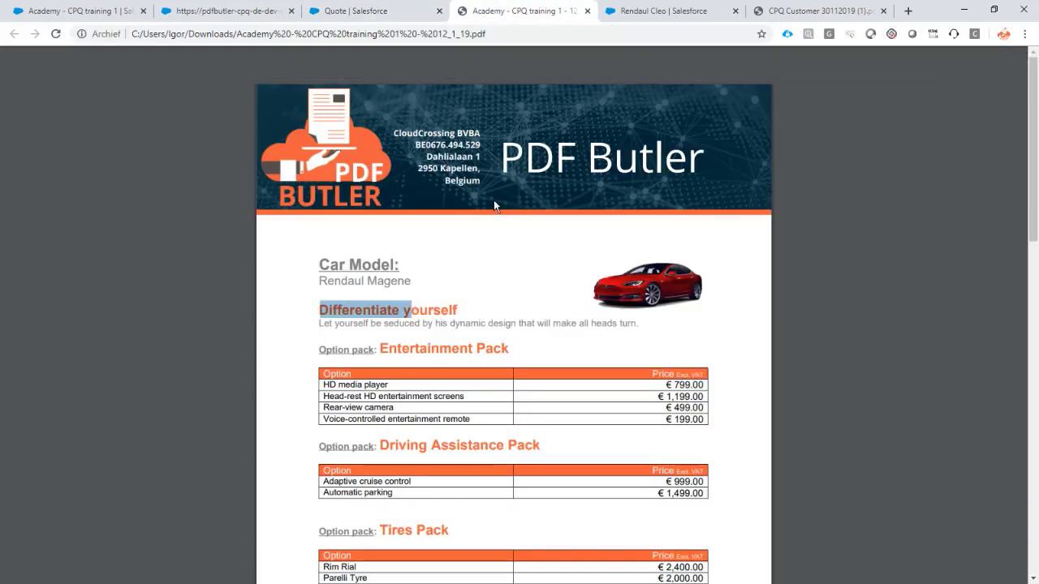
{"action": "scroll", "scroll_direction": "down", "scroll_amount": 3}
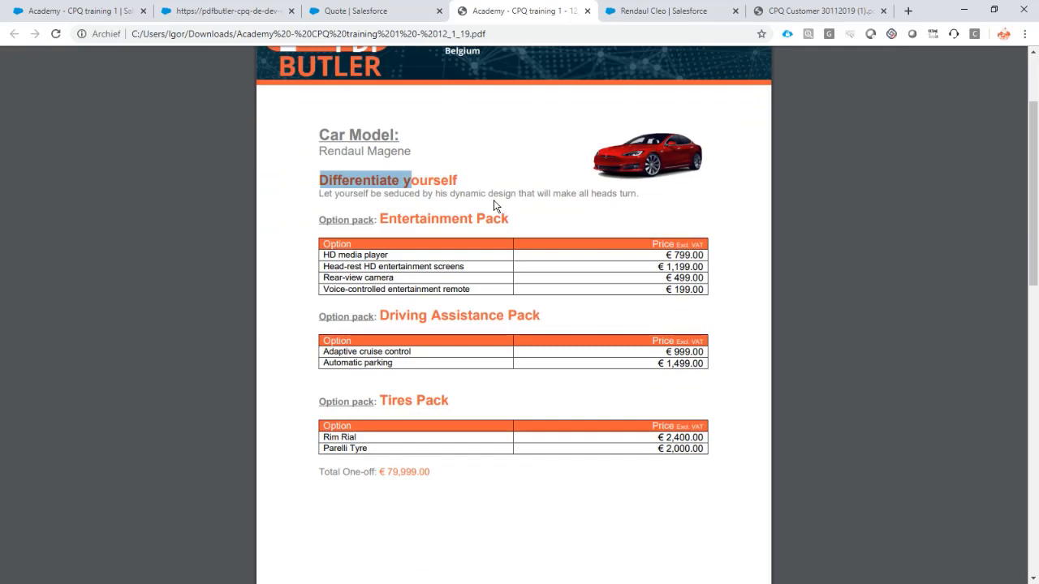
{"action": "mouse_move", "coordinate": [464, 204]}
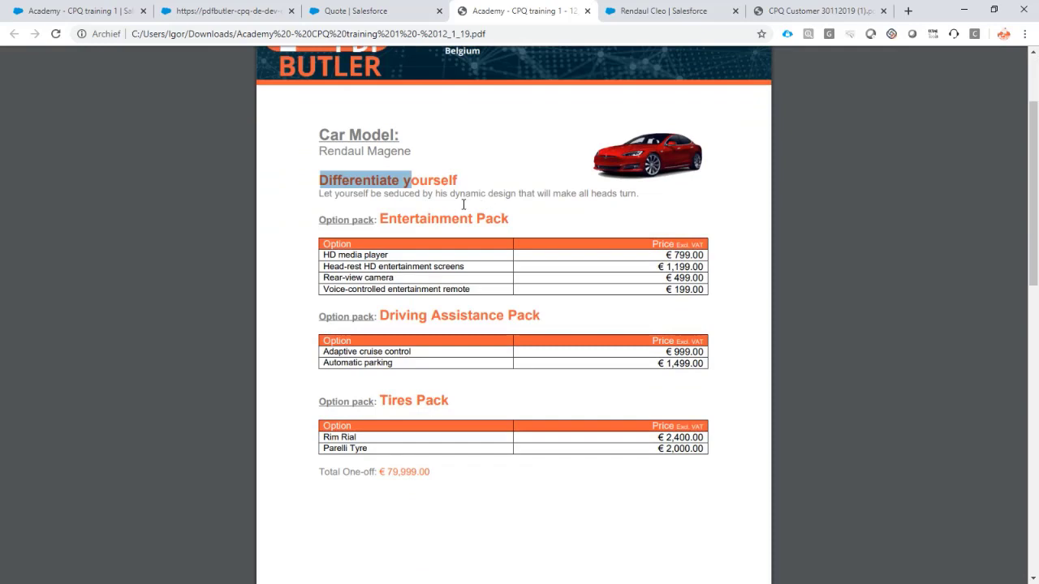
{"action": "mouse_move", "coordinate": [427, 217]}
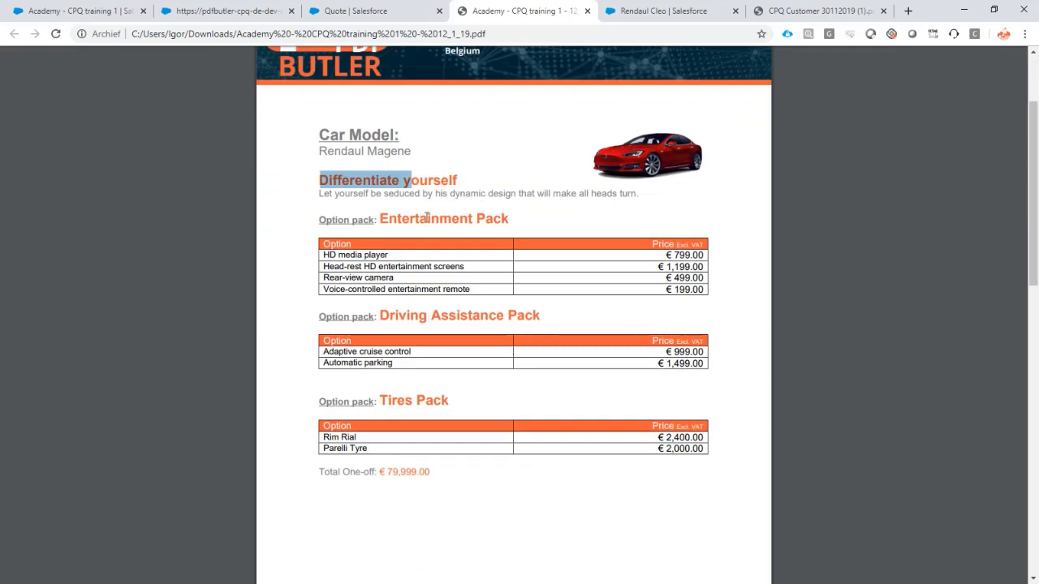